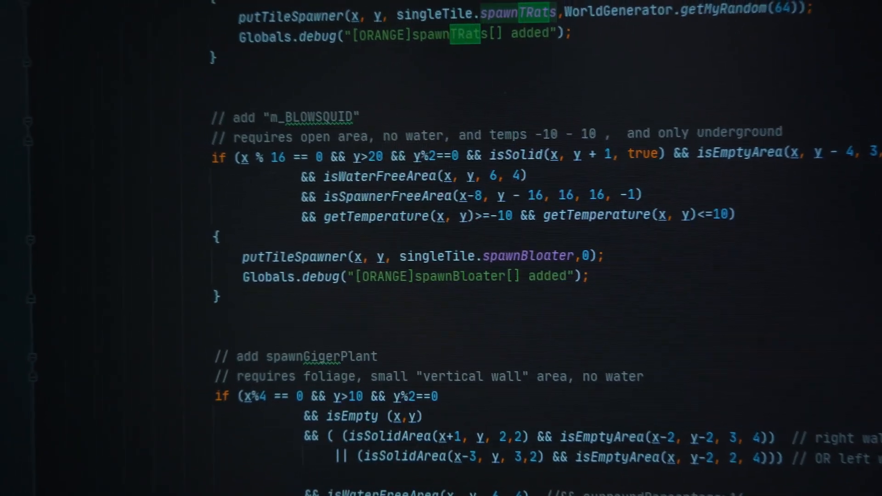
{"action": "scroll", "scroll_direction": "down", "scroll_amount": 3}
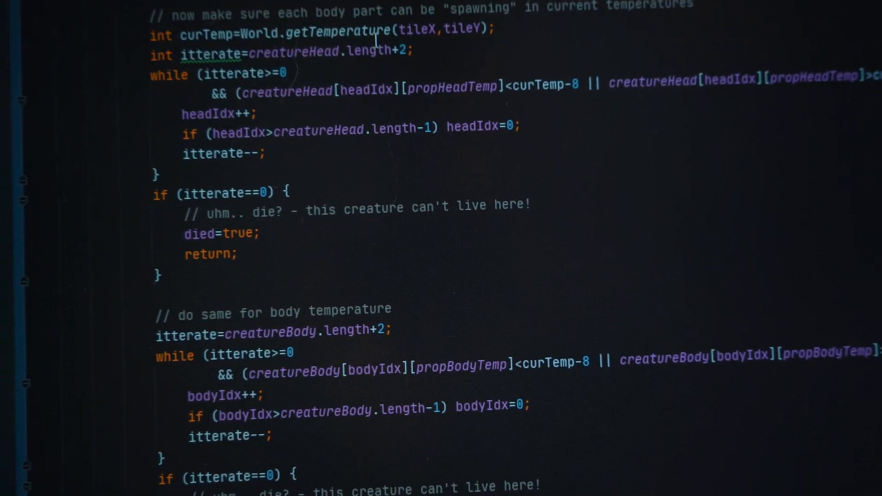
{"action": "scroll", "scroll_direction": "down", "scroll_amount": 3}
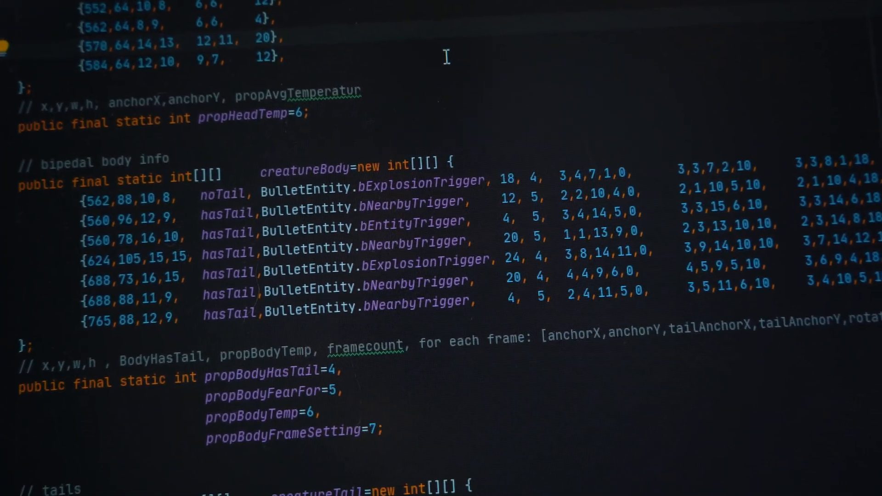
{"action": "scroll", "scroll_direction": "down", "scroll_amount": 3}
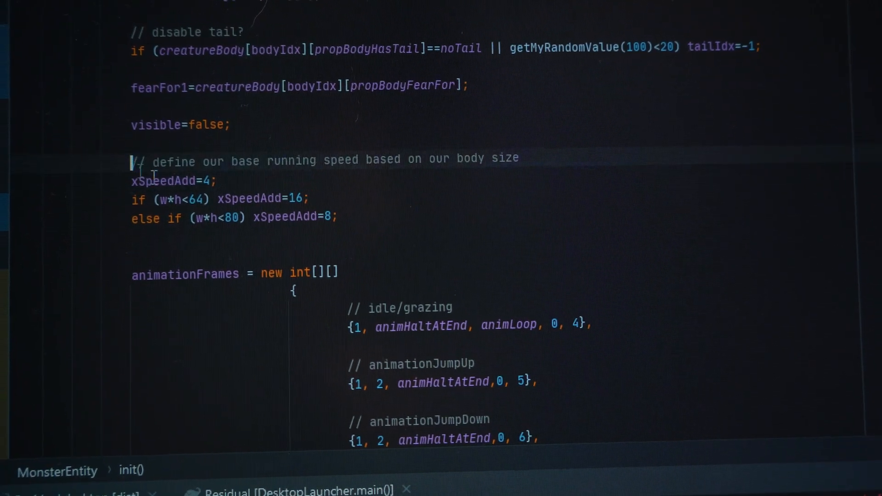